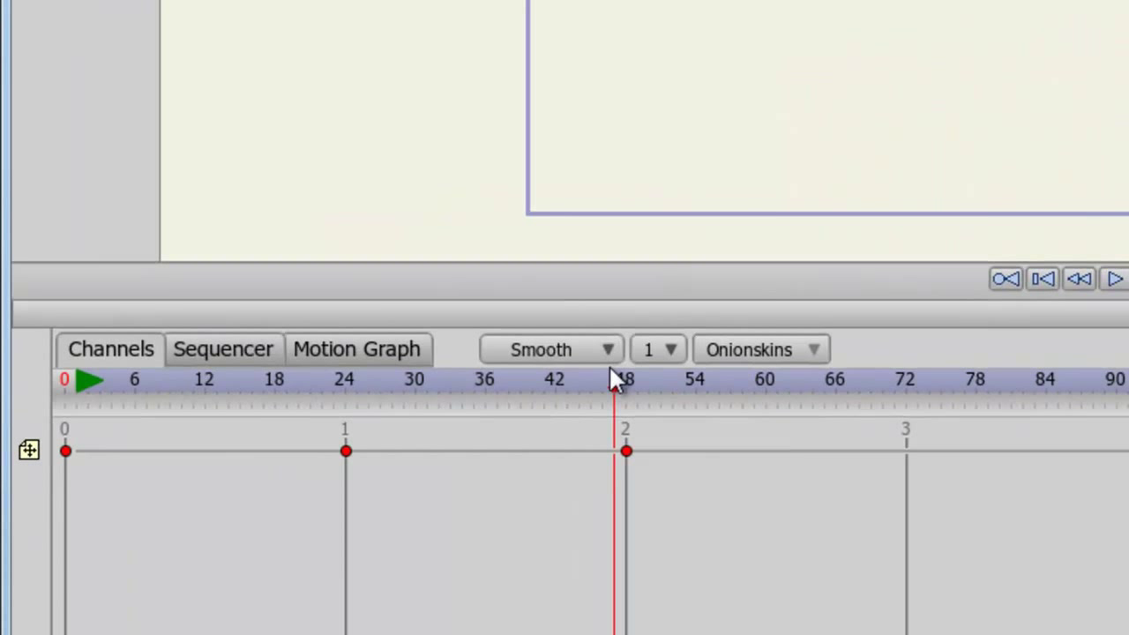
Step: Switch the timeline to the Motion Graph so the keyframes at 0, 24 and 48 appear as curves
click(357, 349)
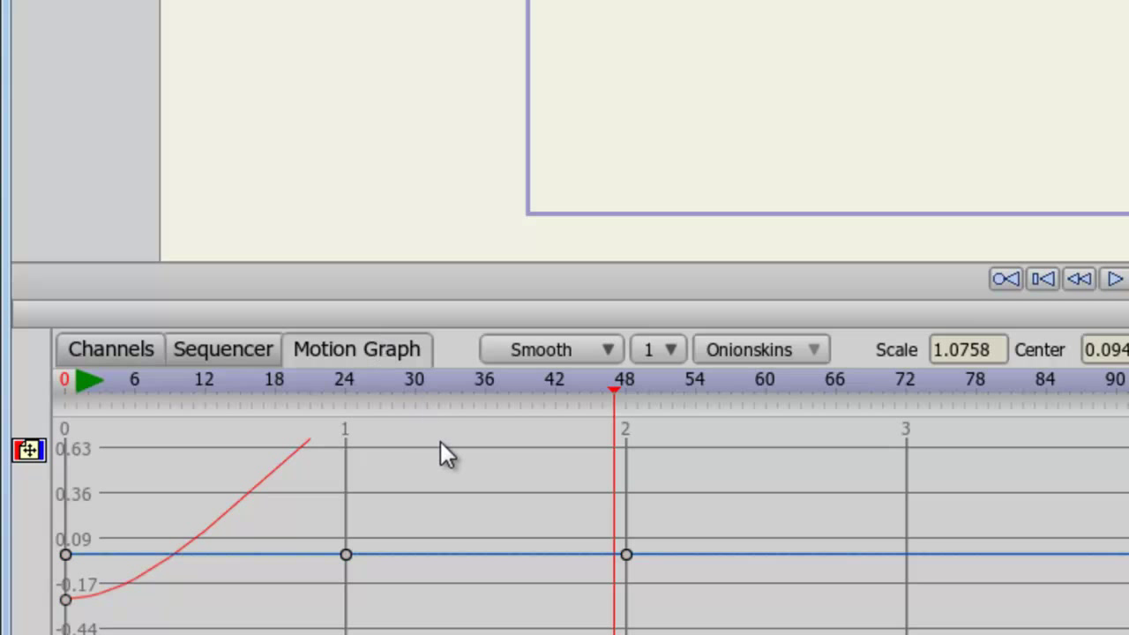
mouse_move(638, 487)
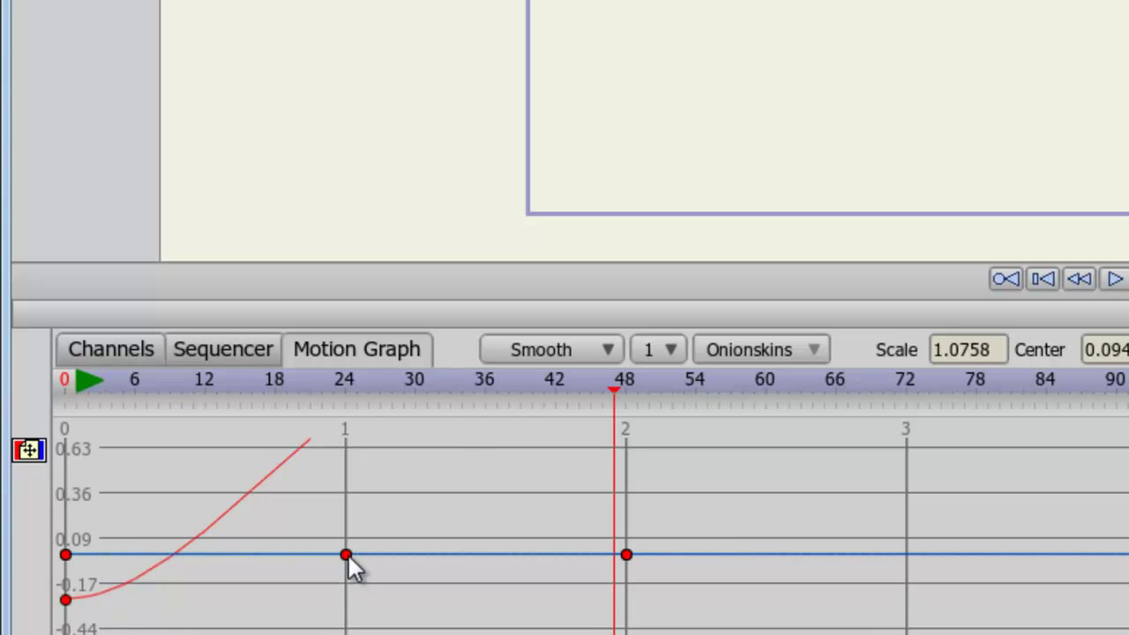
Step: Set the keyframe interpolation to Bezier so handles appear at frames 0, 24 and 48
right_click(346, 554)
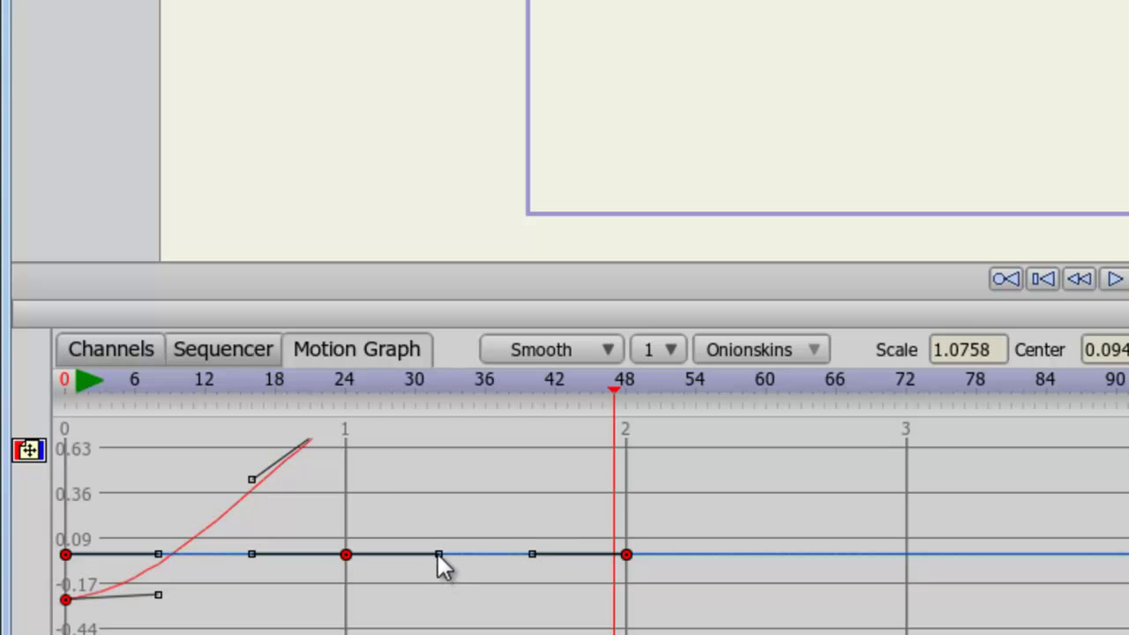
Step: Shape the Bezier handles around frames 24 and 0 into a gentle S-wave across frames 0-48
drag(437, 554, 422, 527)
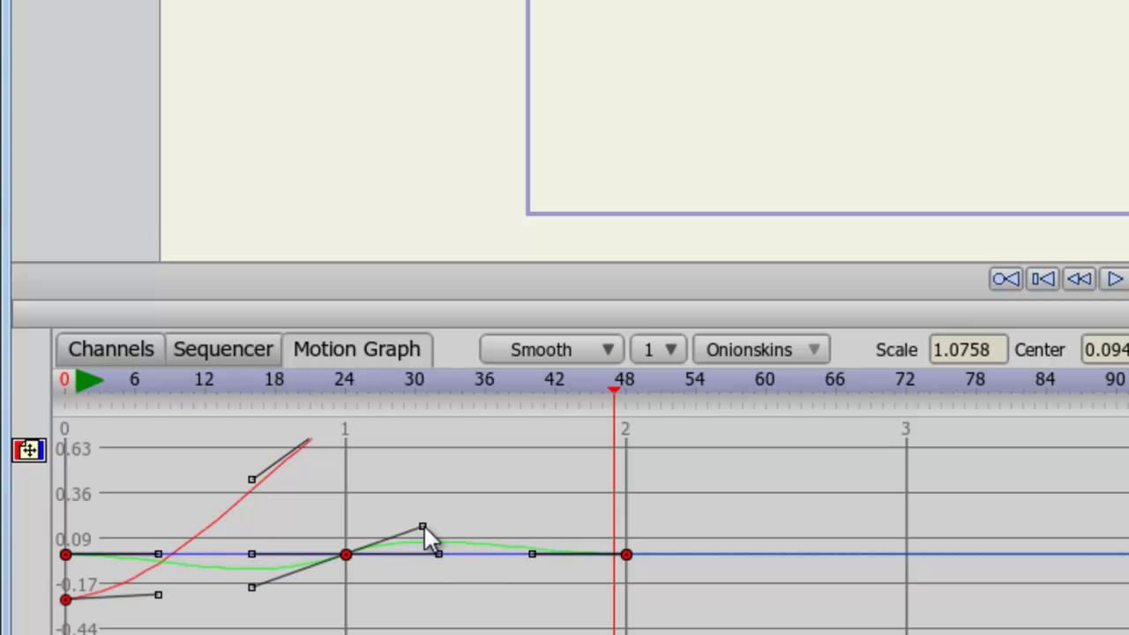
drag(422, 526, 434, 537)
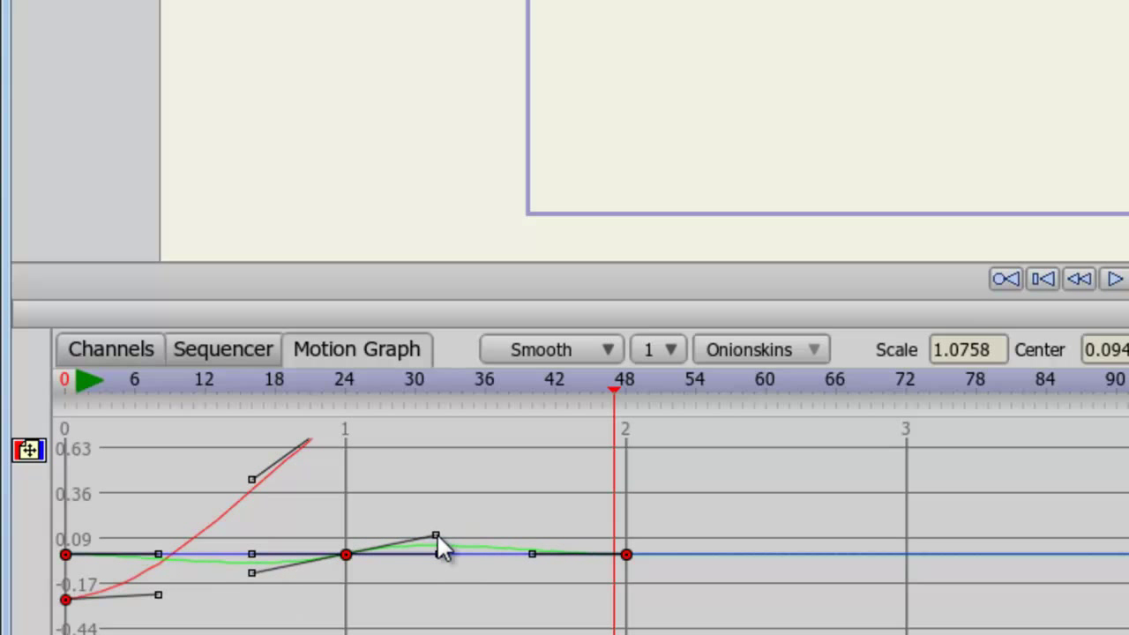
drag(434, 536, 441, 510)
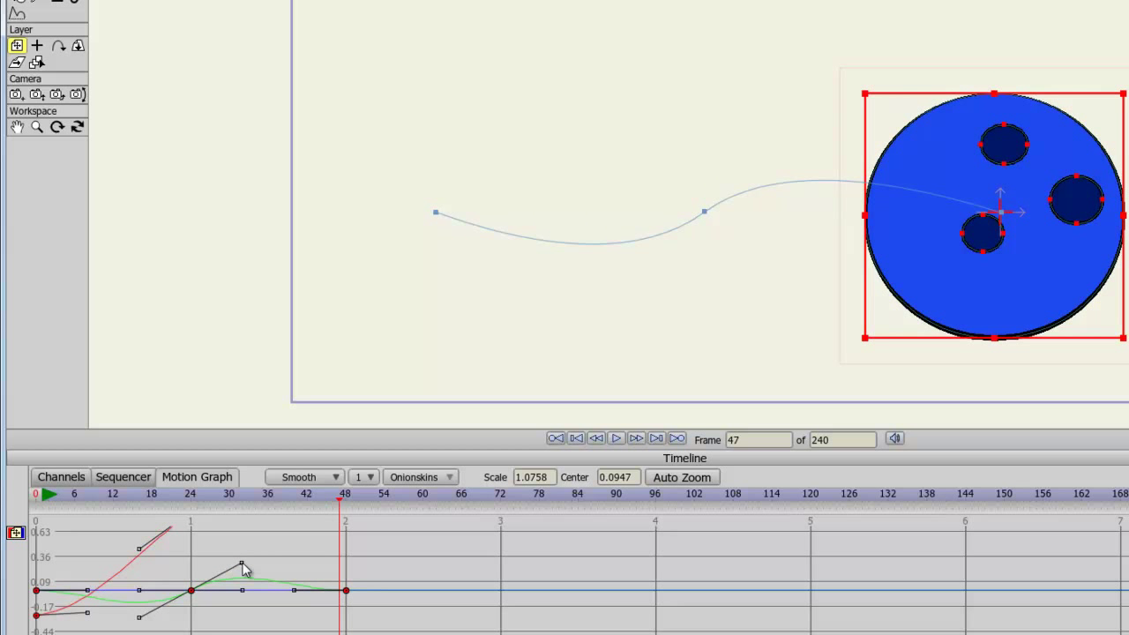
drag(243, 565, 228, 540)
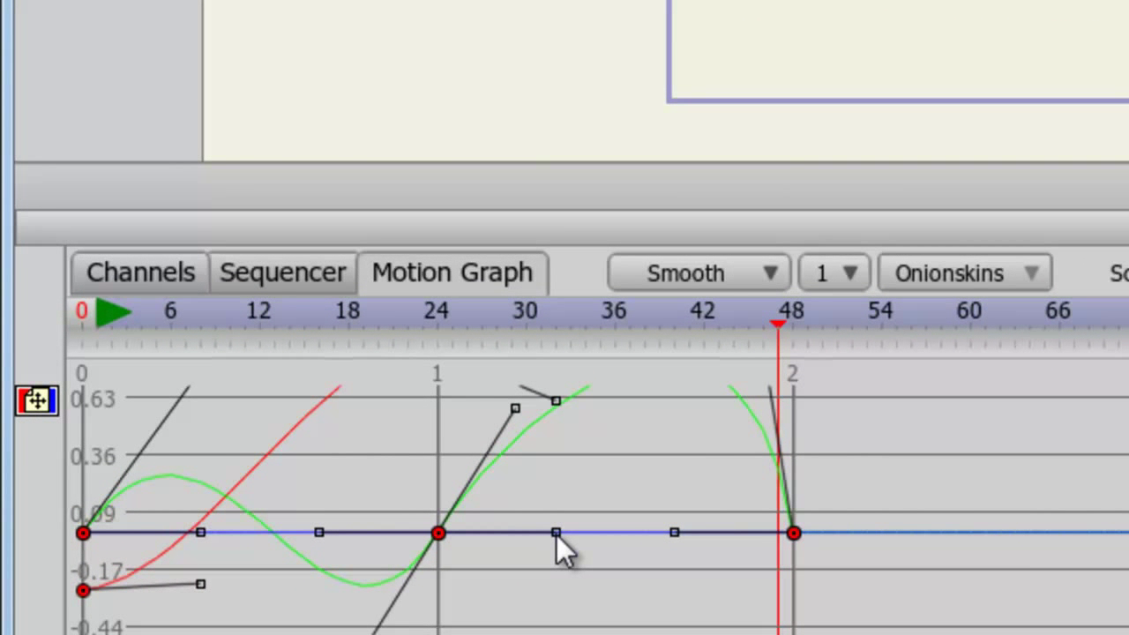
Step: Stretch a Bezier handle wider so the curve swings into a pronounced looping wave
drag(554, 532, 529, 479)
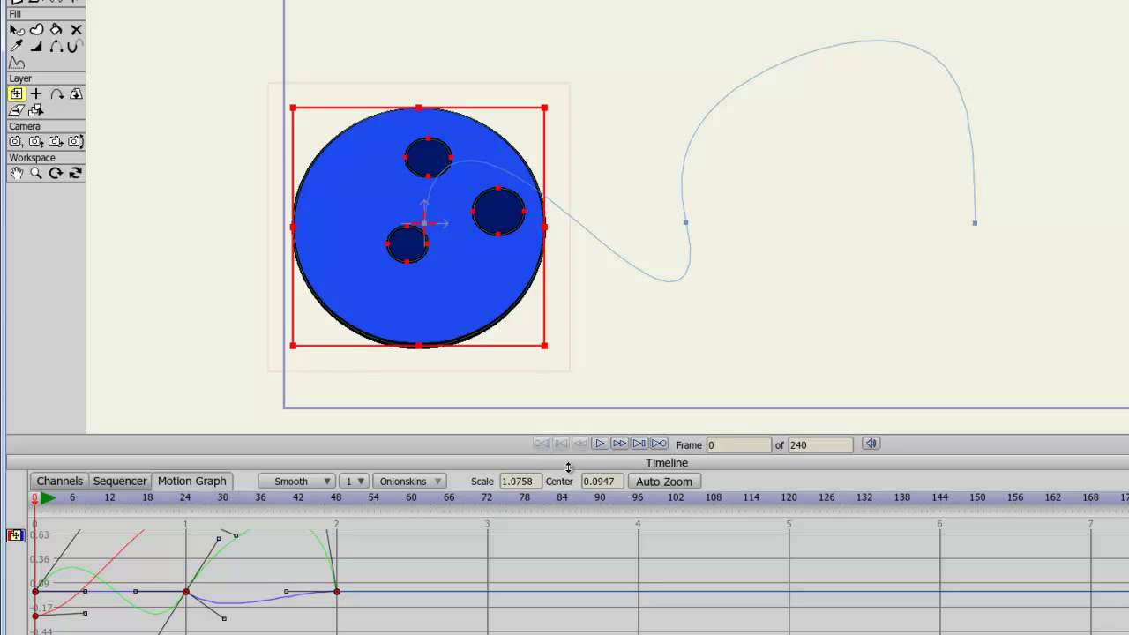
Step: Play the animation along the looping path past frame 70, then stop playback
click(600, 445)
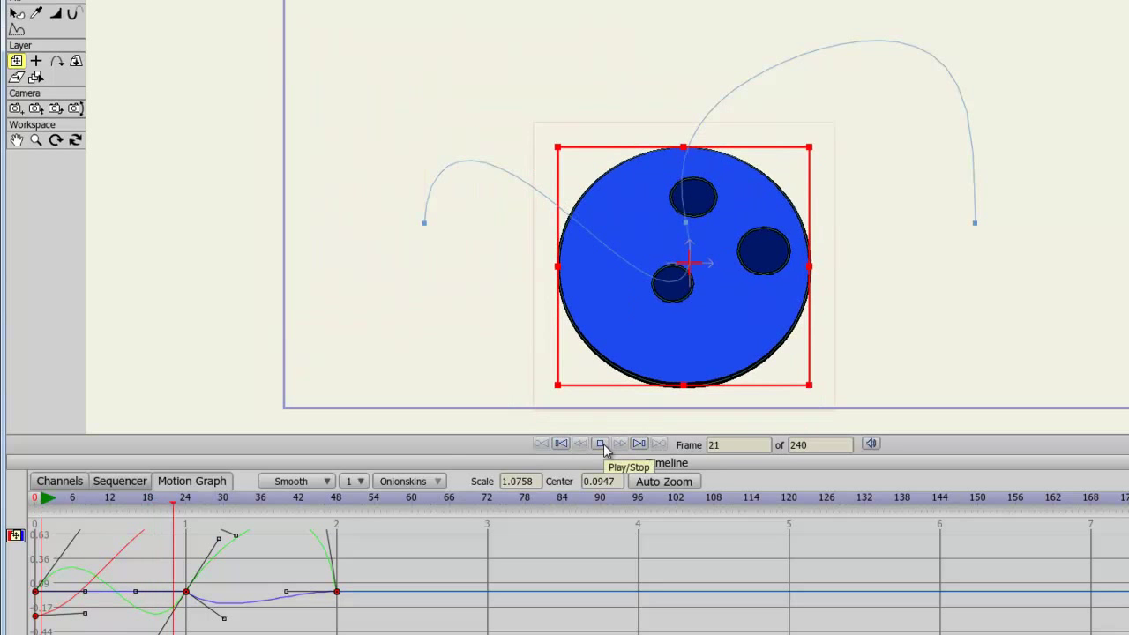
click(599, 445)
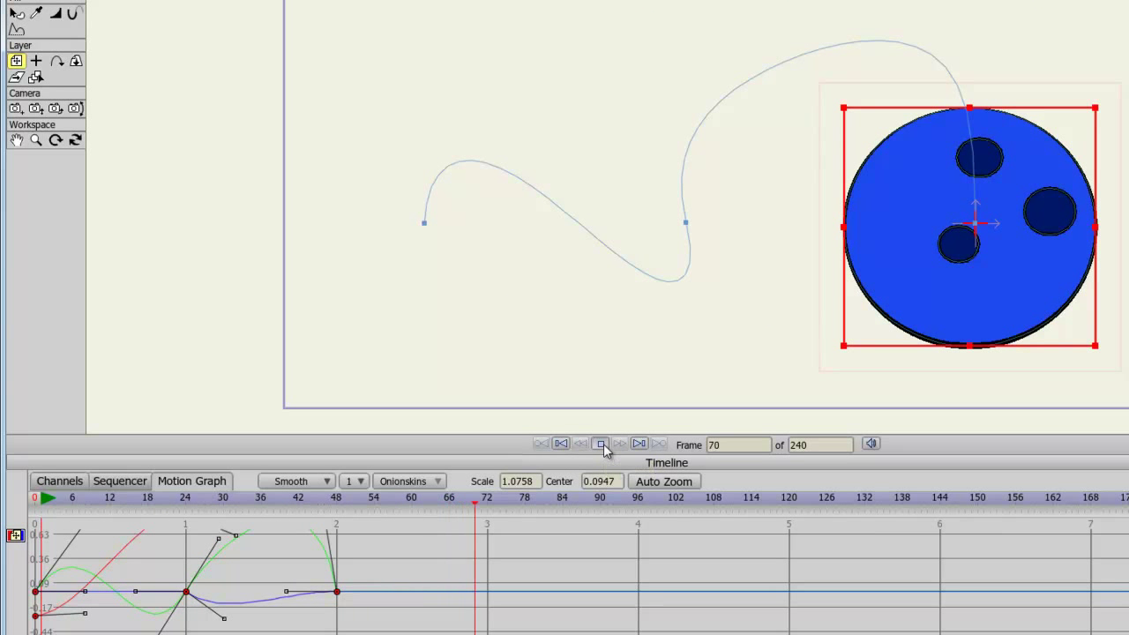
click(600, 444)
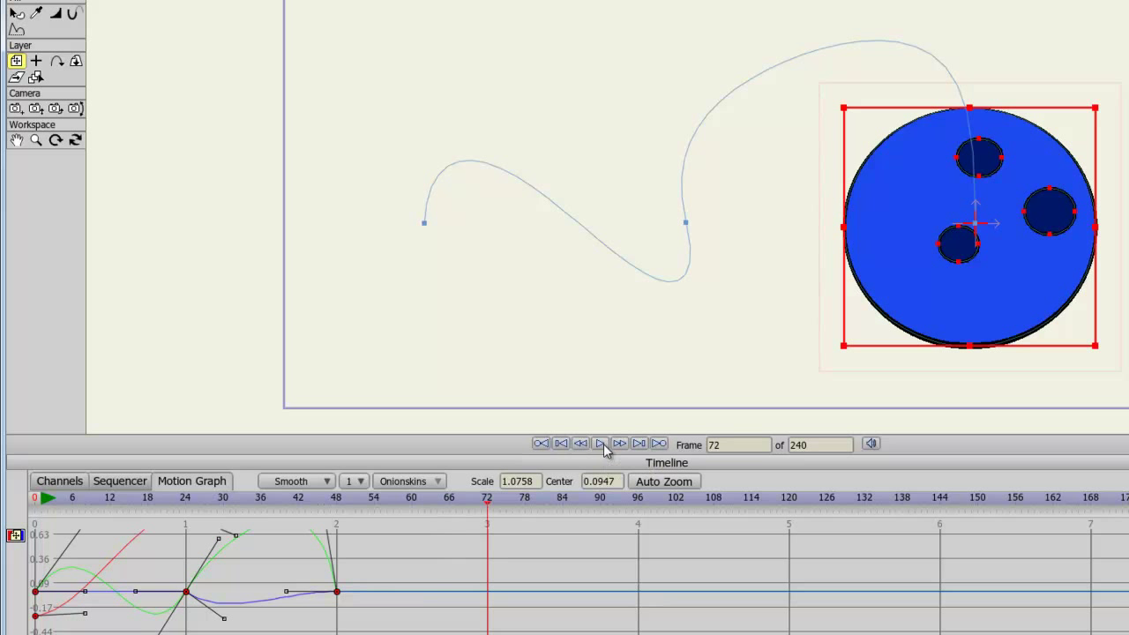